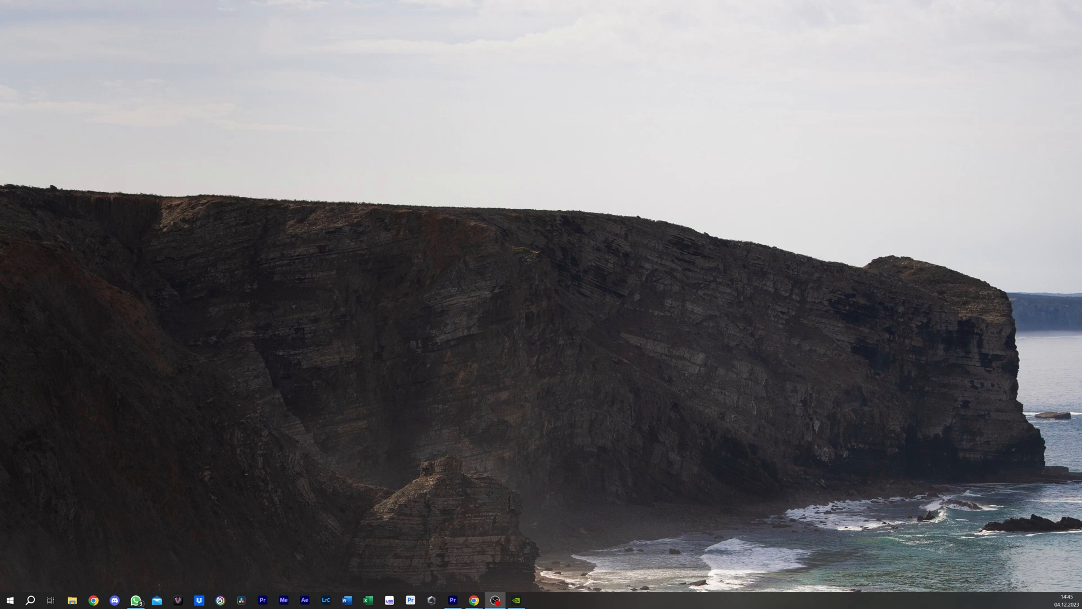
- Launch GeForce Experience to view My Rig: RTX 4090, driver 546.17, Ryzen 9 7950X3D
left_click(516, 600)
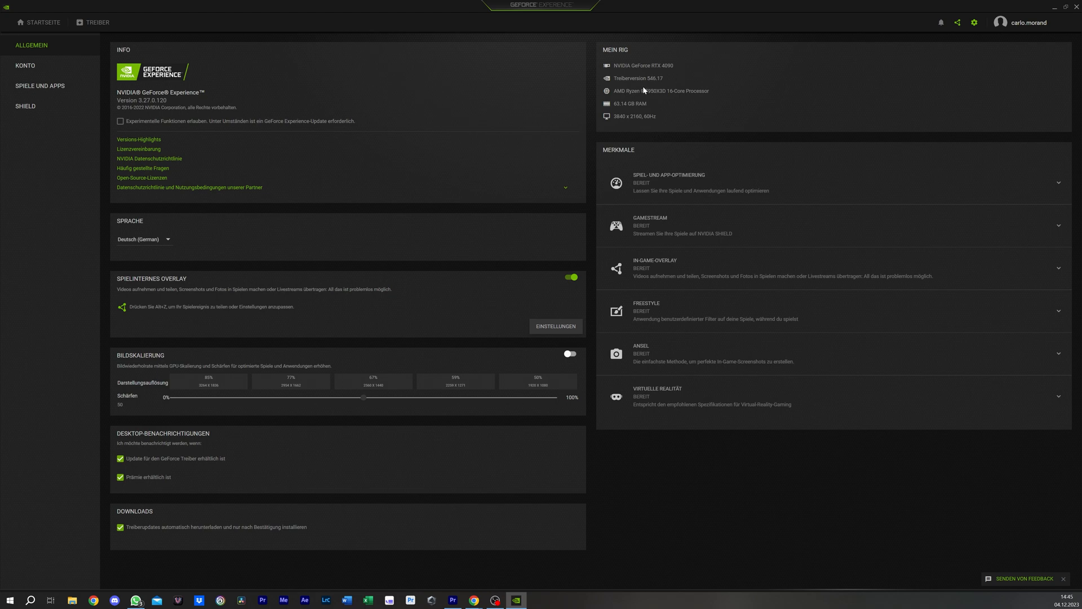
mouse_move(665, 80)
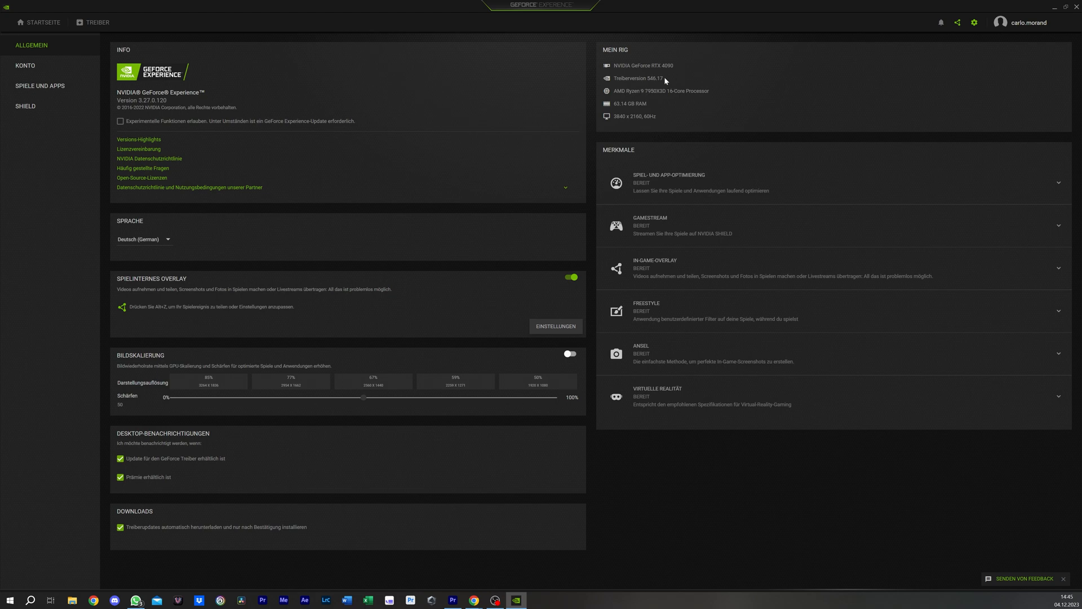
mouse_move(1052, 11)
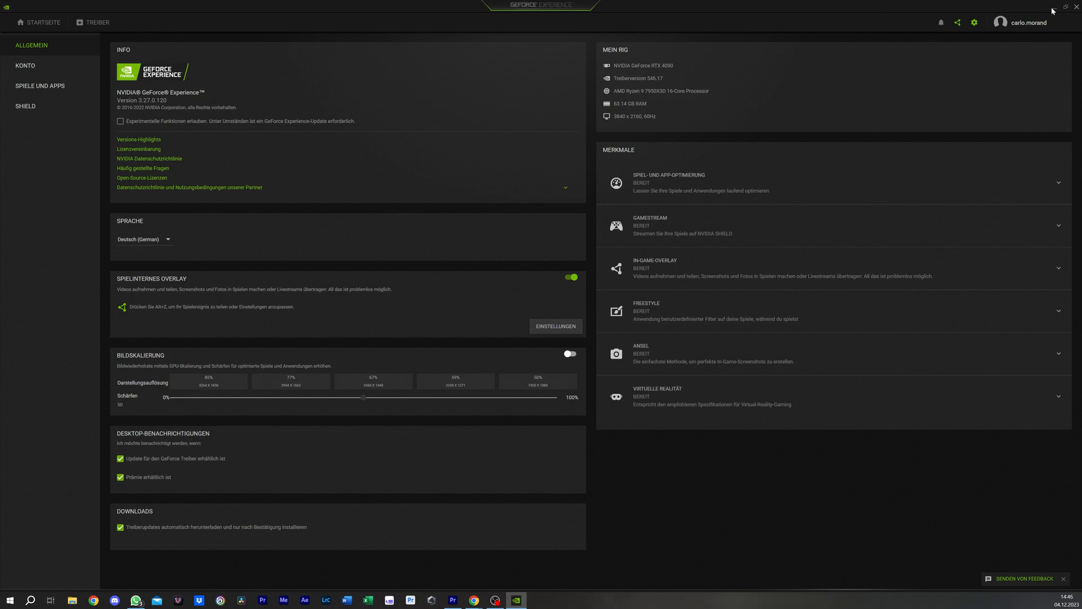
- Close GeForce Experience and open ISA STF 2023_PR2024 from Premiere Pro's Recent list
left_click(1067, 6)
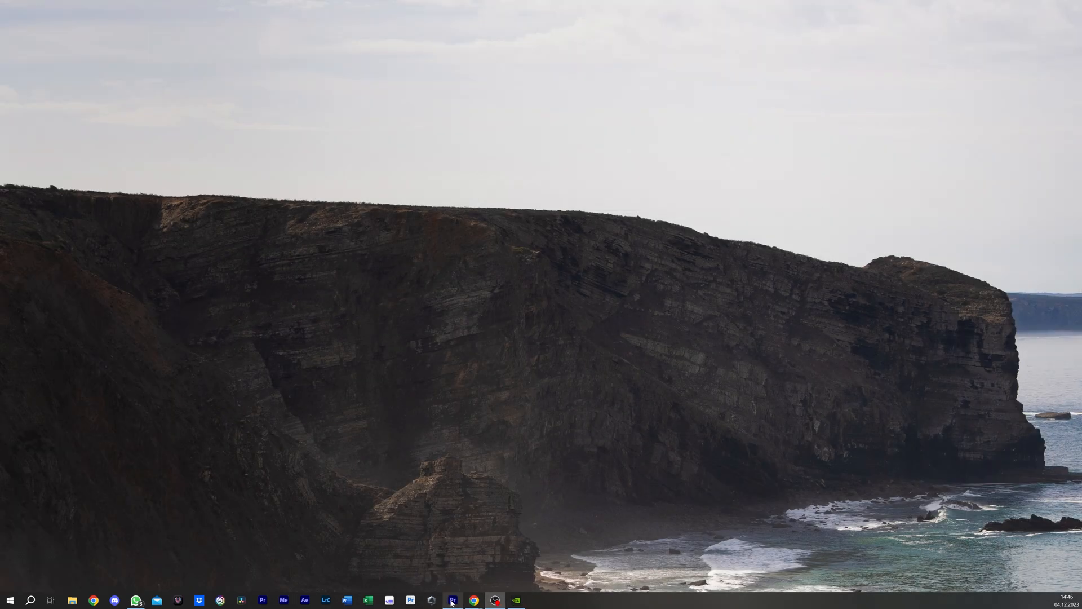
left_click(452, 599)
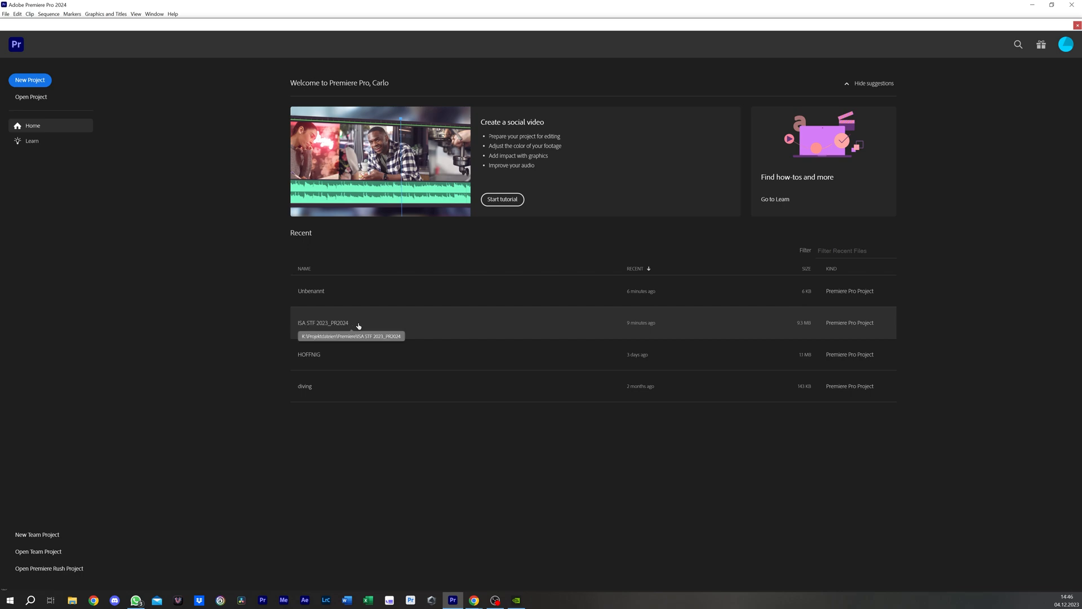
mouse_move(354, 325)
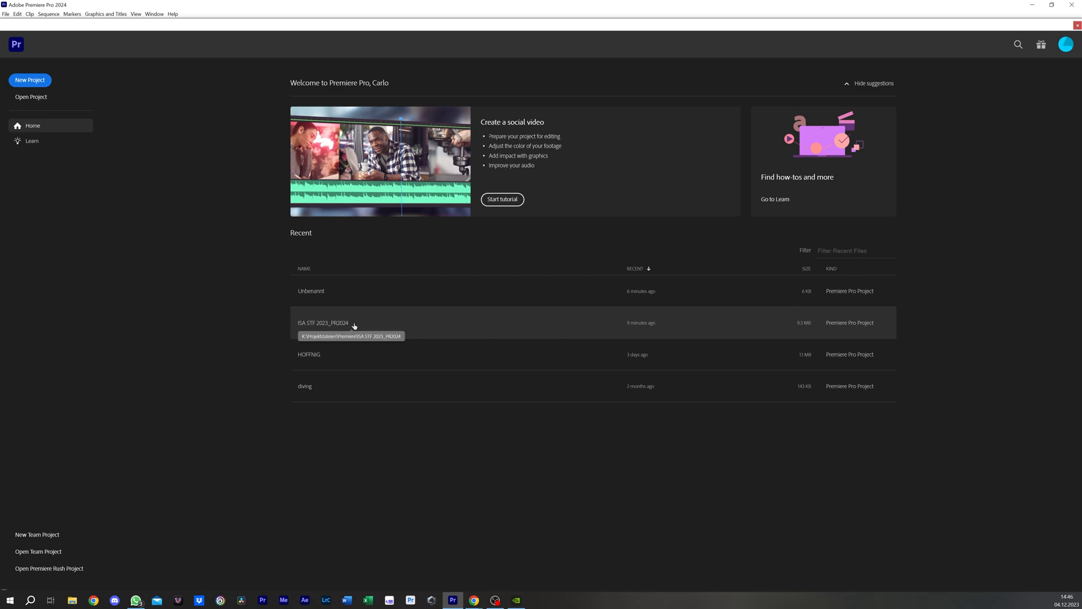
double_click(322, 323)
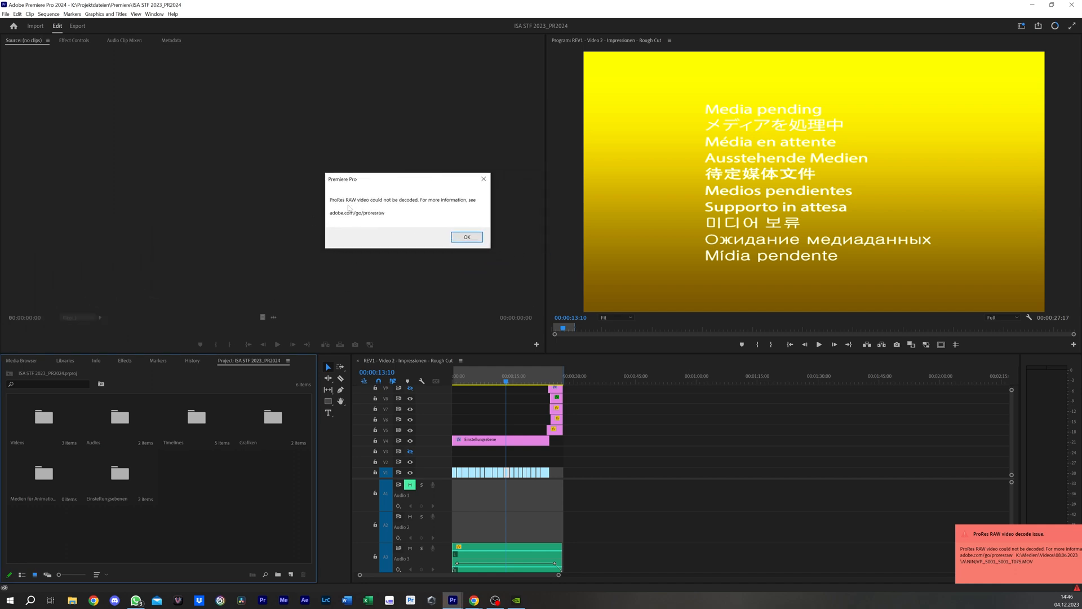
mouse_move(378, 227)
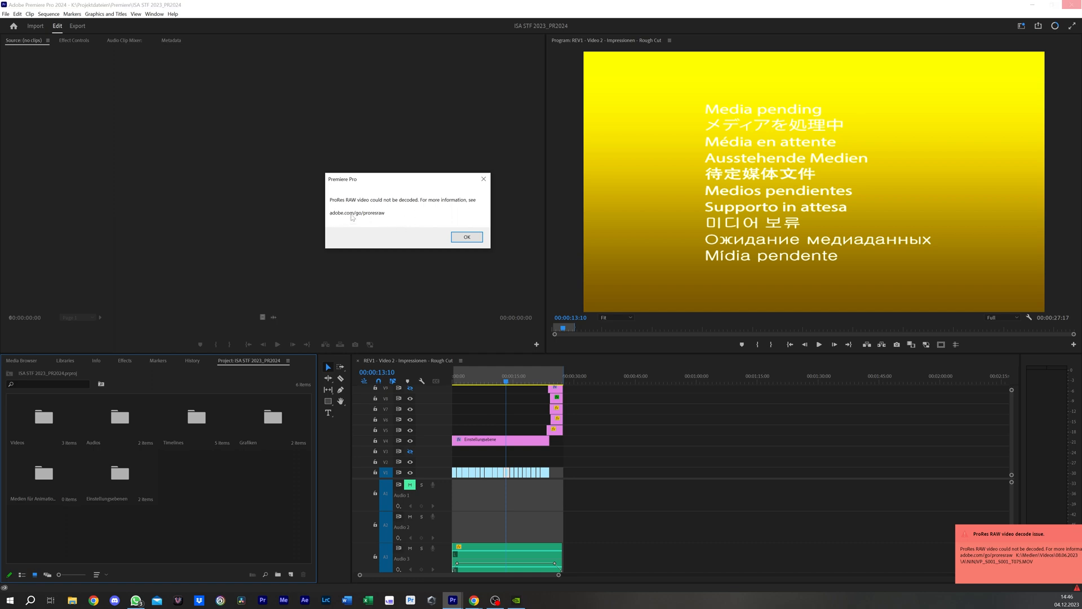
mouse_move(1049, 601)
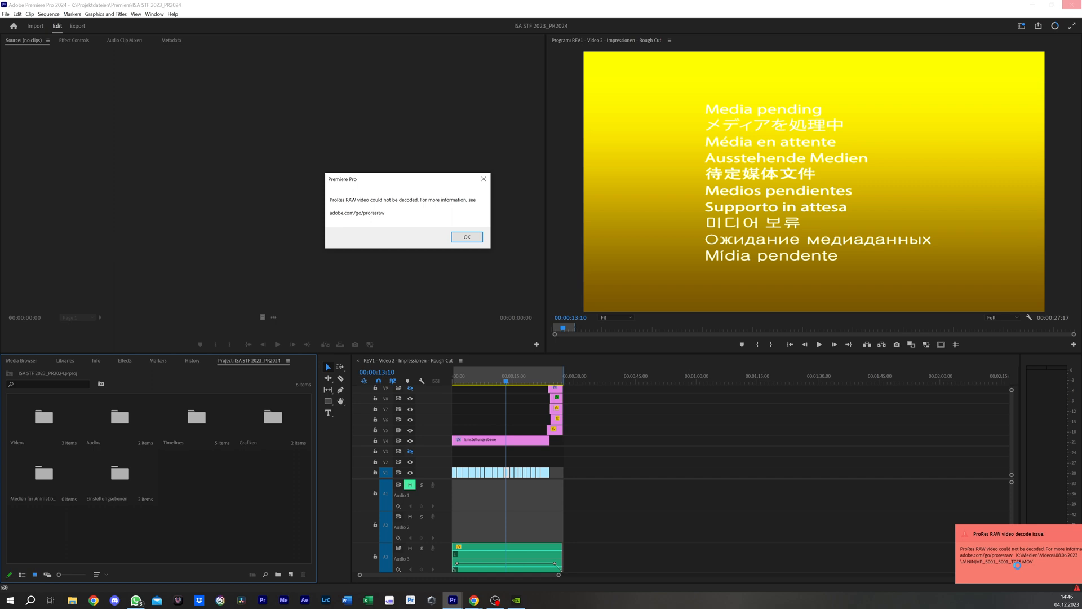
- Dismiss both ProRes RAW decode warnings, move the playhead, and open the Videos bin
left_click(466, 237)
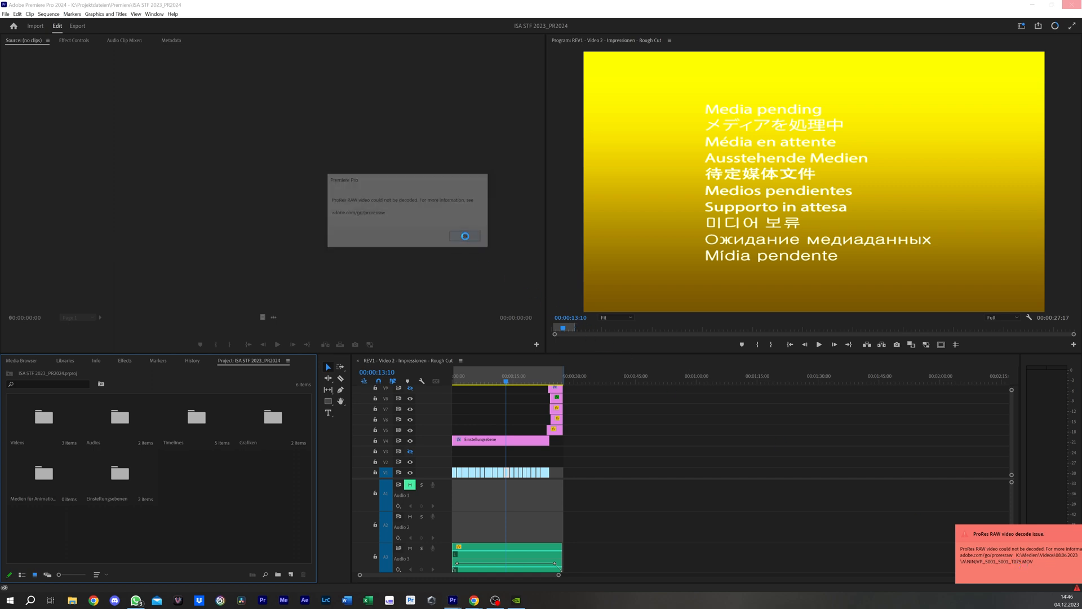
left_click(464, 236)
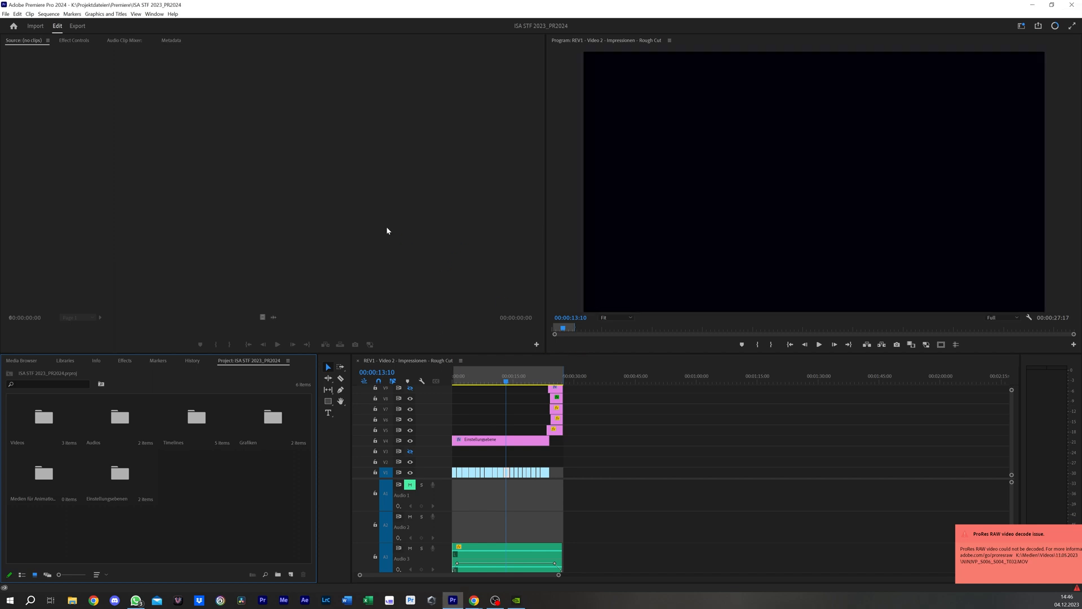
left_click(507, 558)
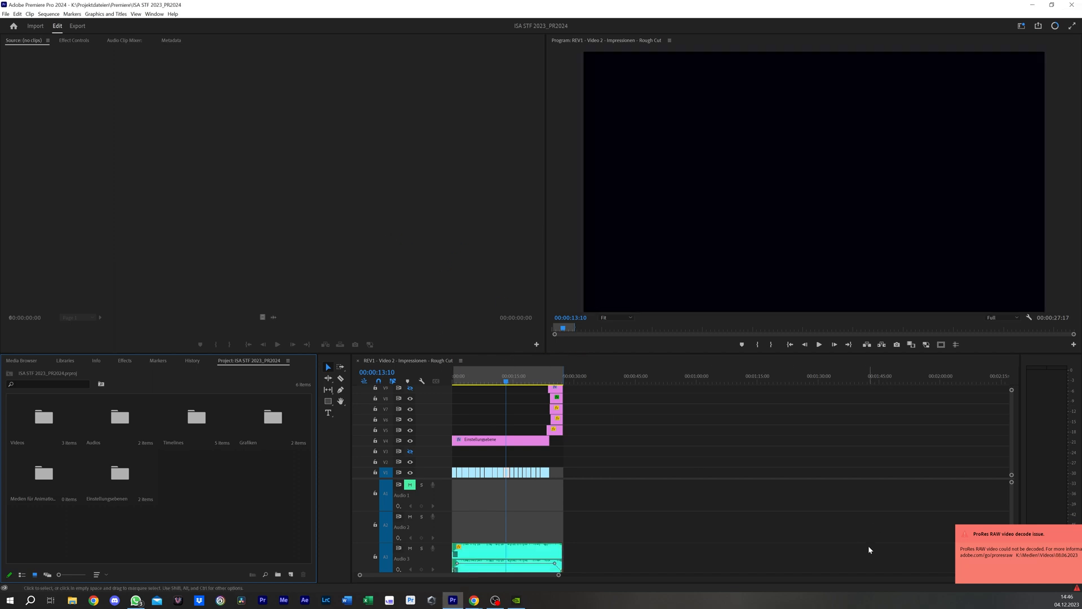
left_click(507, 384)
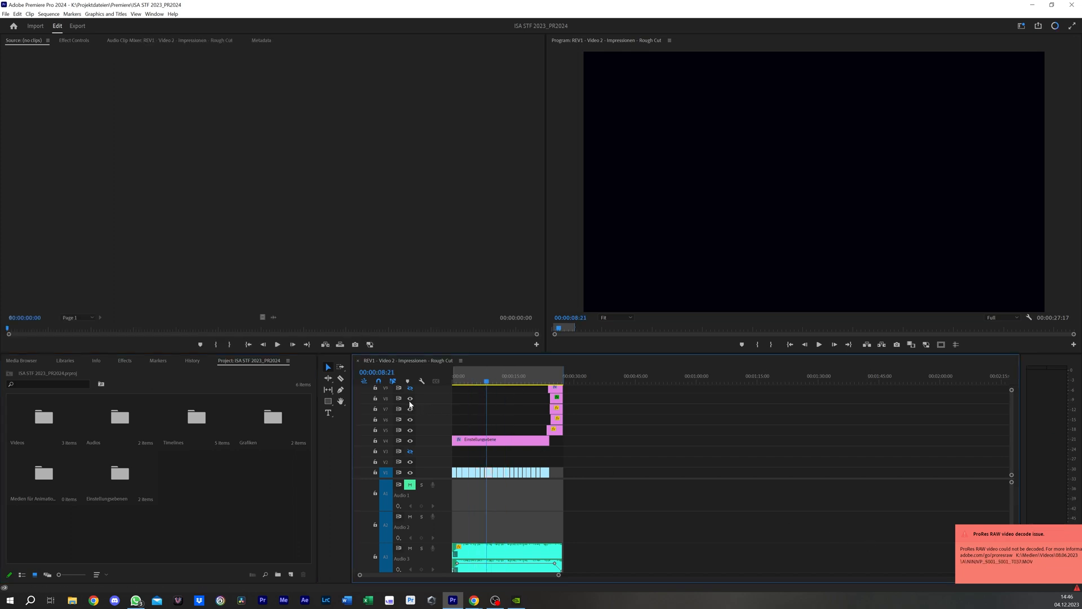
double_click(43, 416)
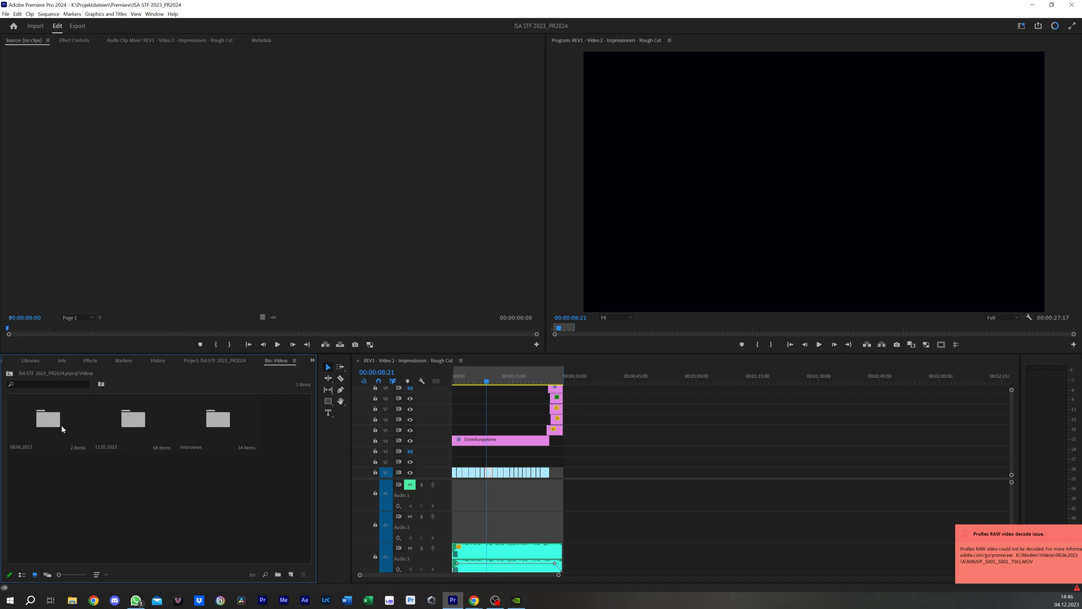
double_click(47, 419)
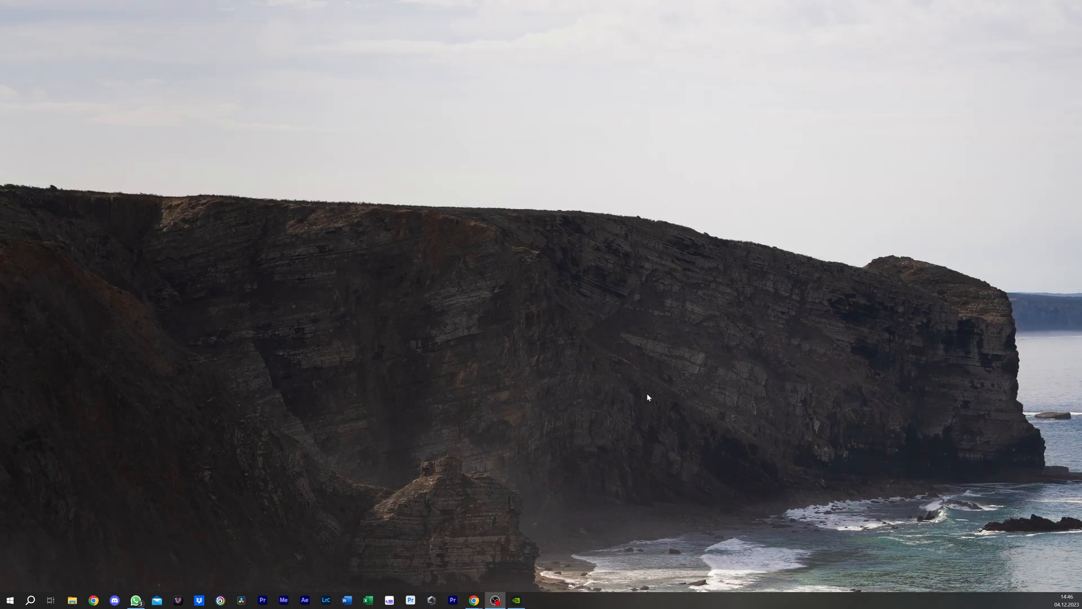
mouse_move(9, 600)
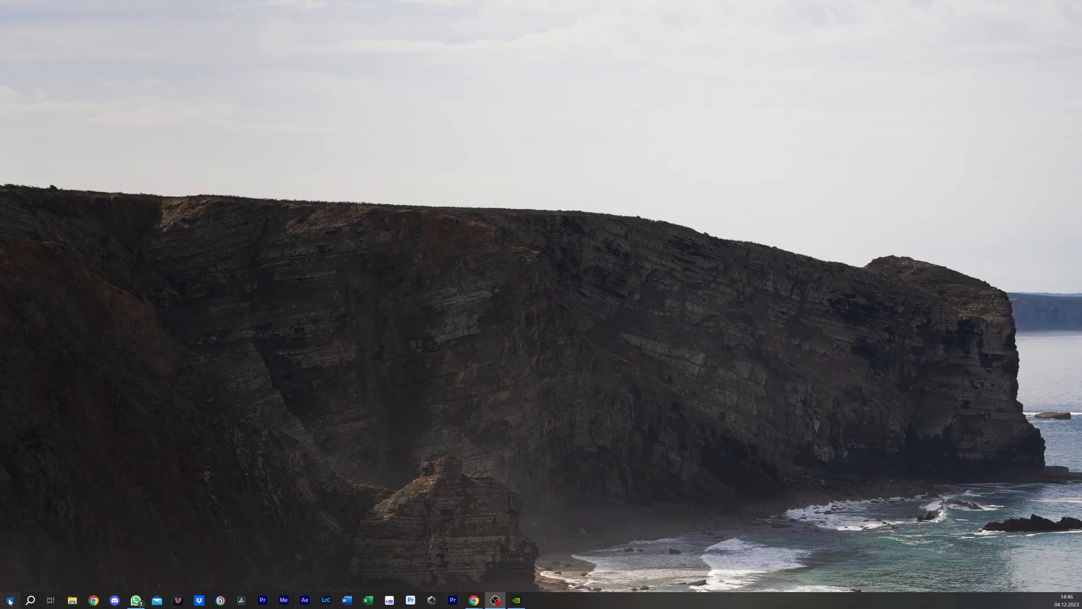
- Launch Device Manager, collapse the Other devices group, and scroll the device tree
left_click(9, 599)
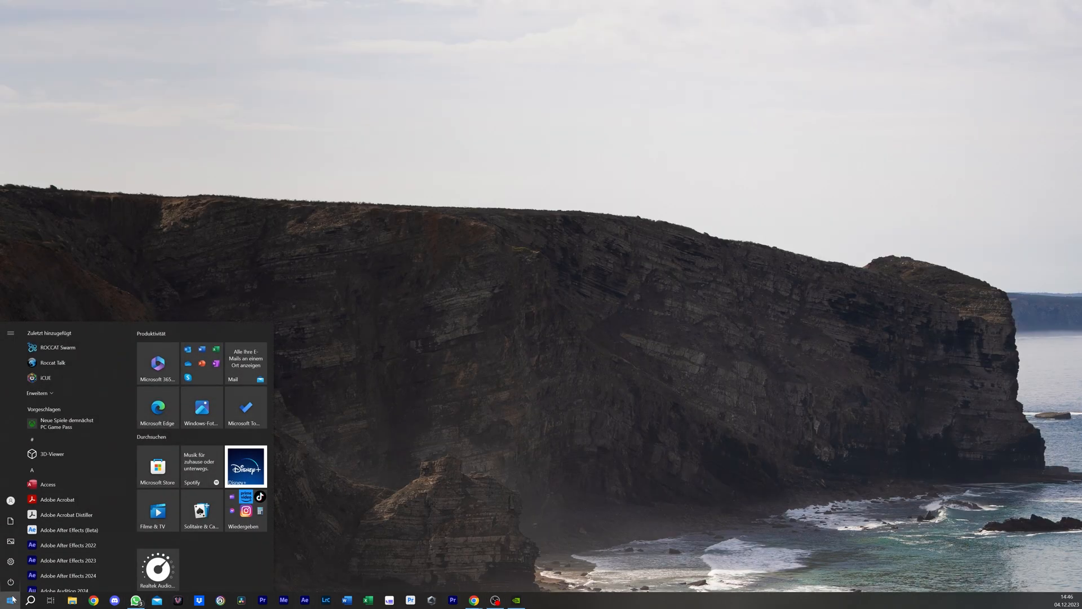
left_click(11, 600)
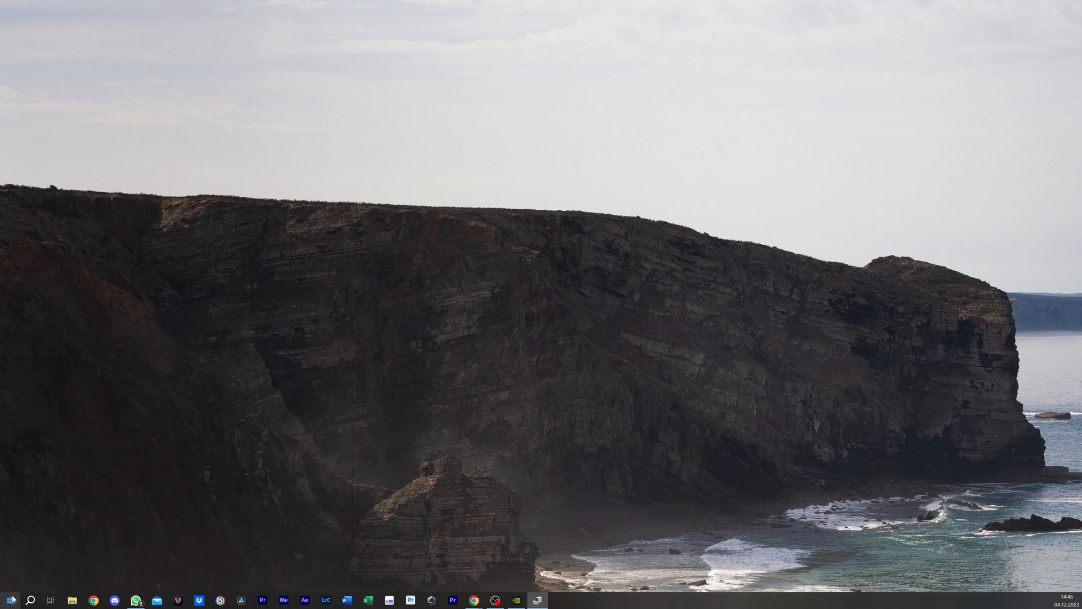
mouse_move(72, 154)
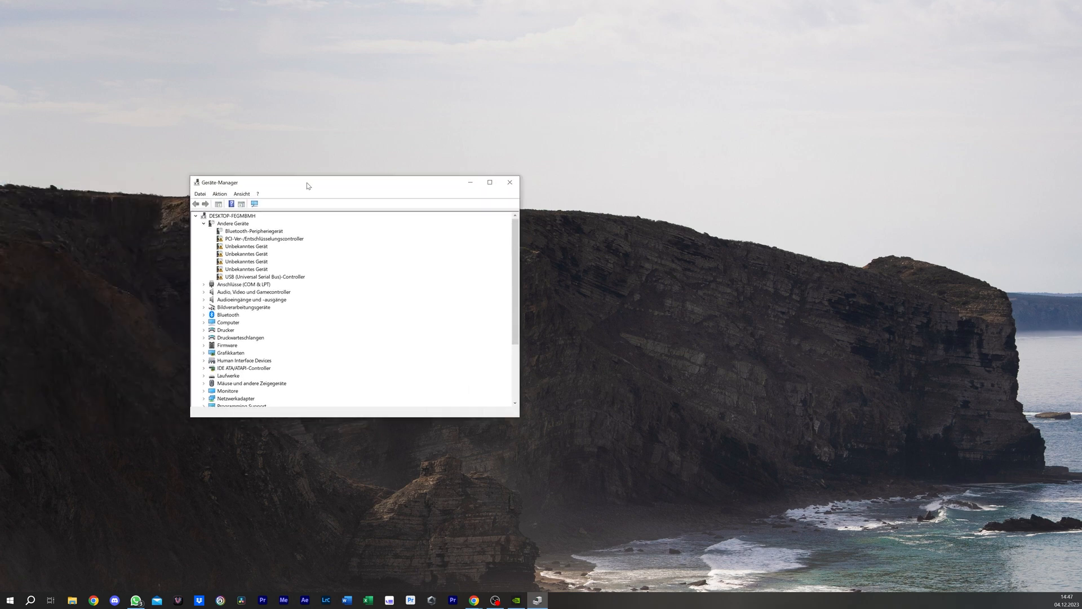
left_click(203, 223)
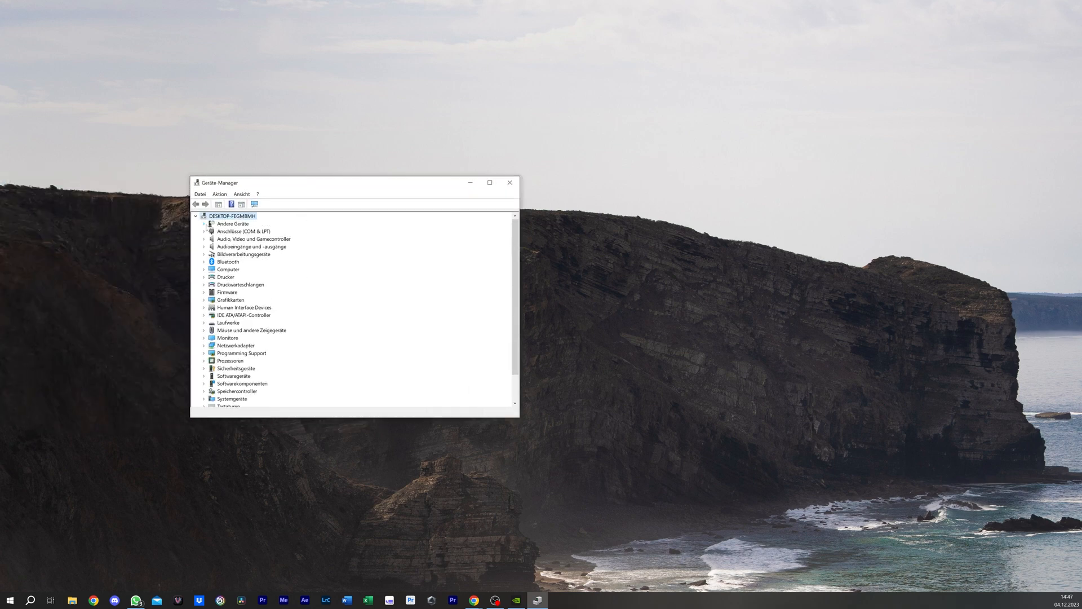
scroll("down", 3)
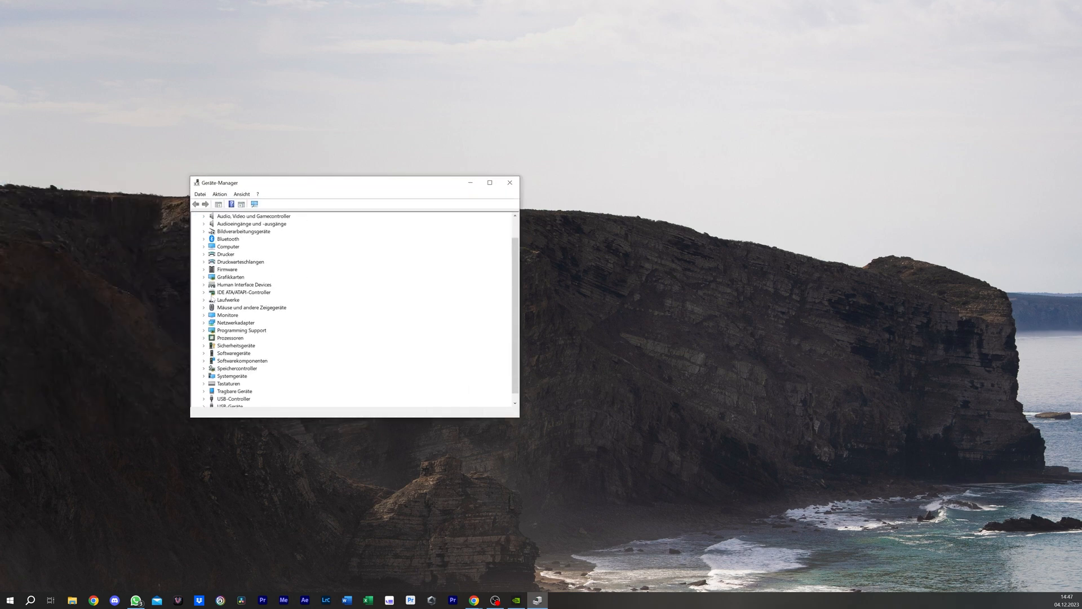
mouse_move(202, 359)
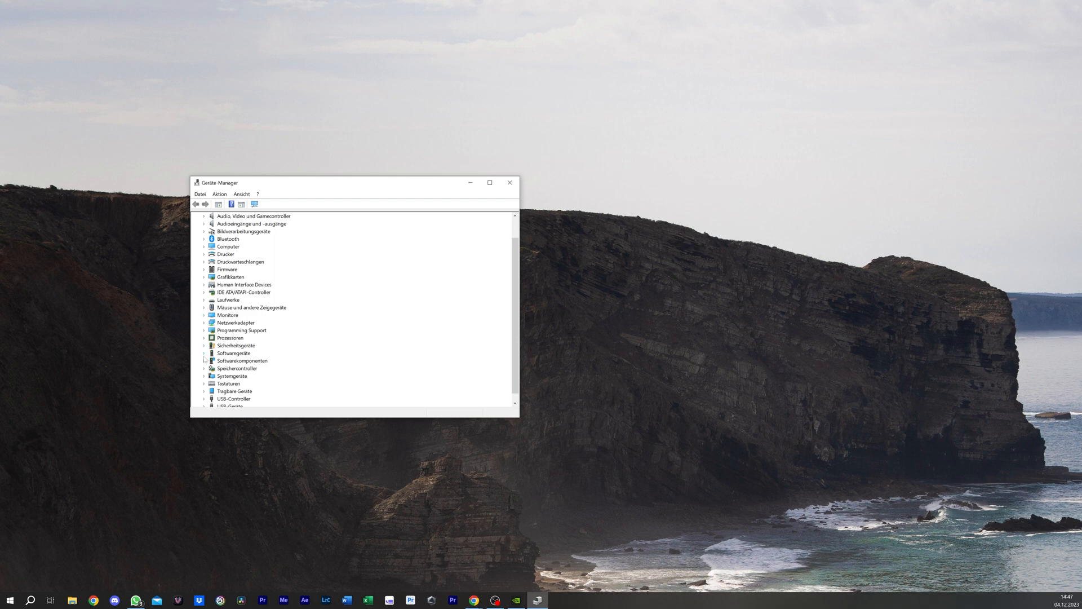
- Expand Grafikkarten and disable AMD Radeon(TM) Graphics via Gerät deaktivieren, confirming with Ja
left_click(204, 277)
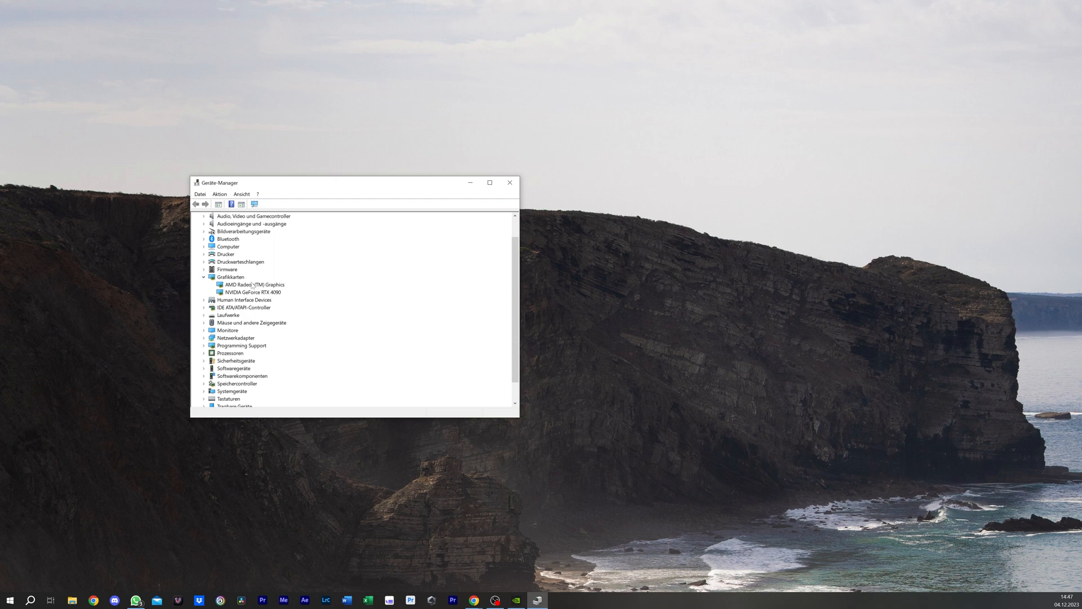
left_click(253, 291)
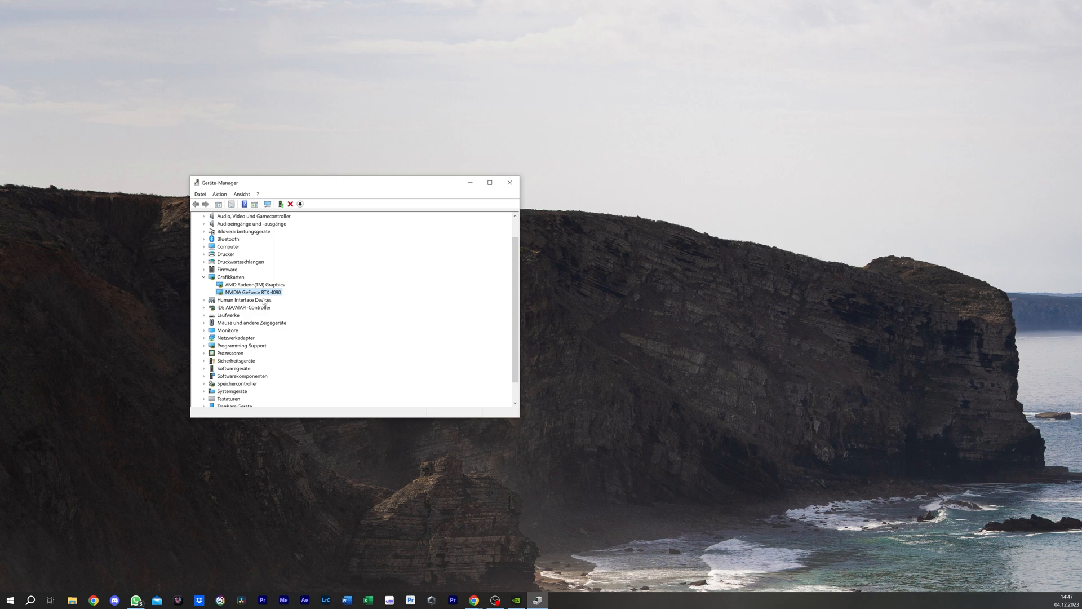
left_click(254, 284)
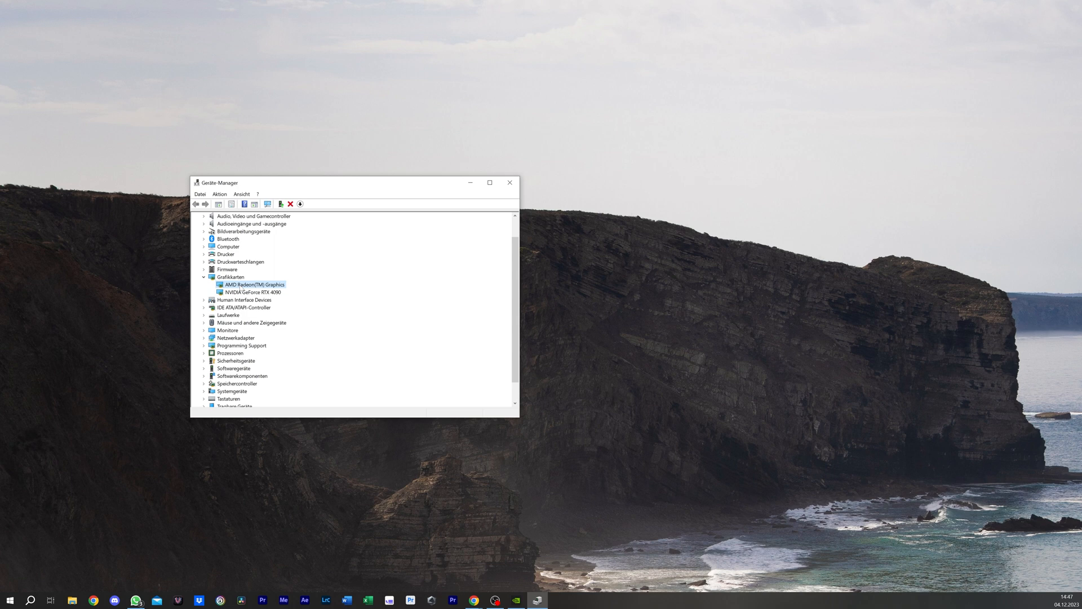
right_click(254, 284)
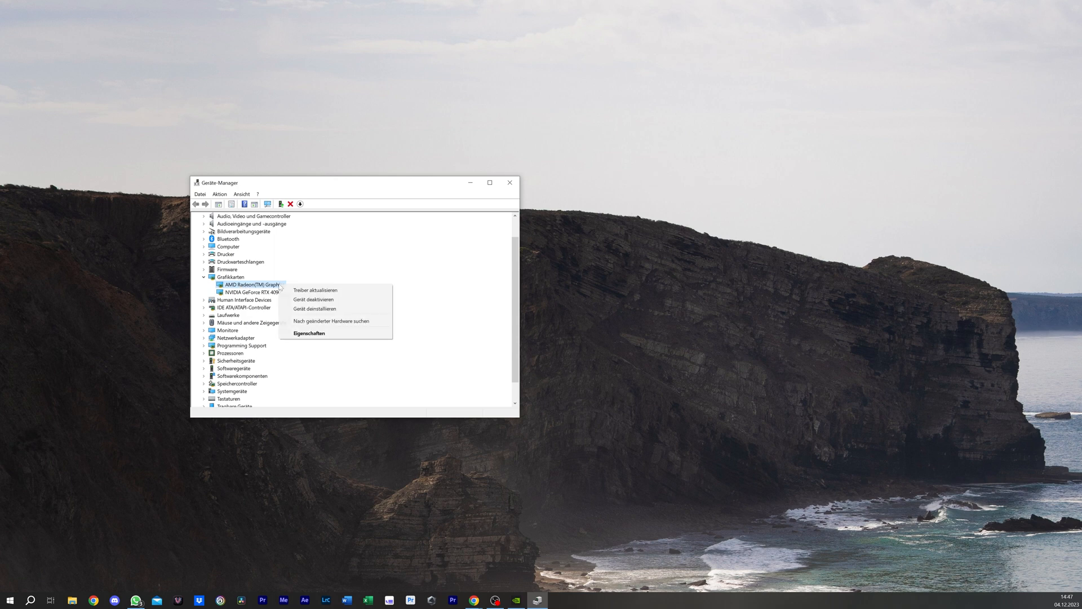
mouse_move(314, 299)
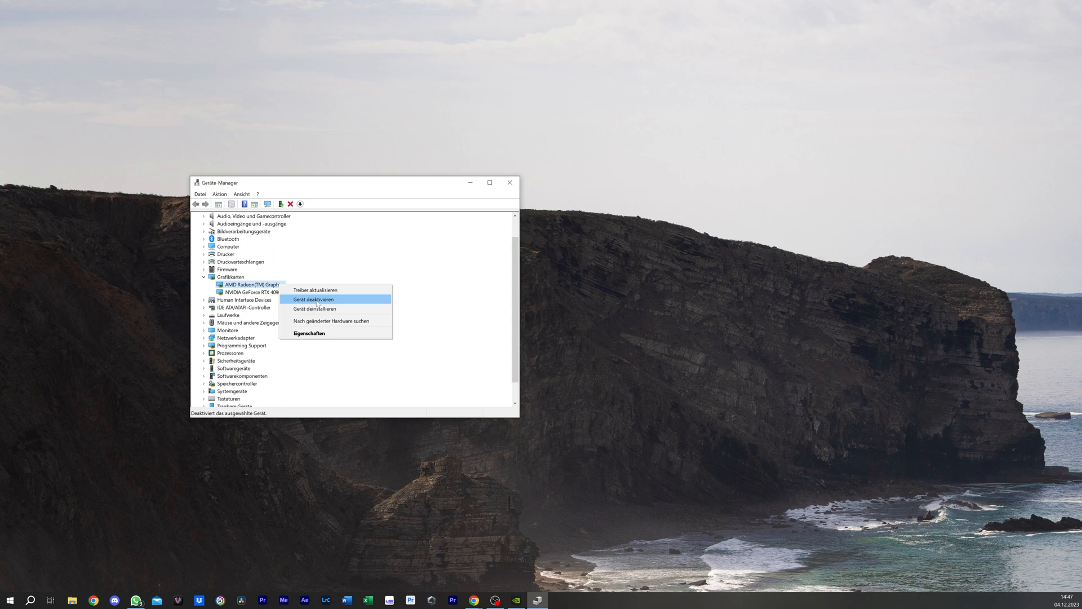
left_click(313, 298)
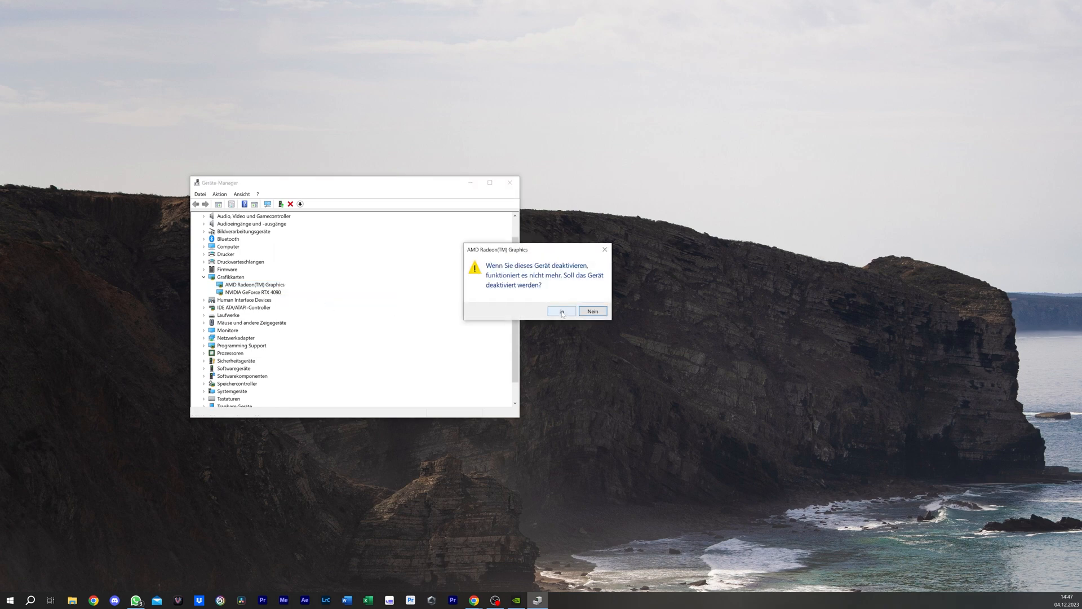
left_click(561, 310)
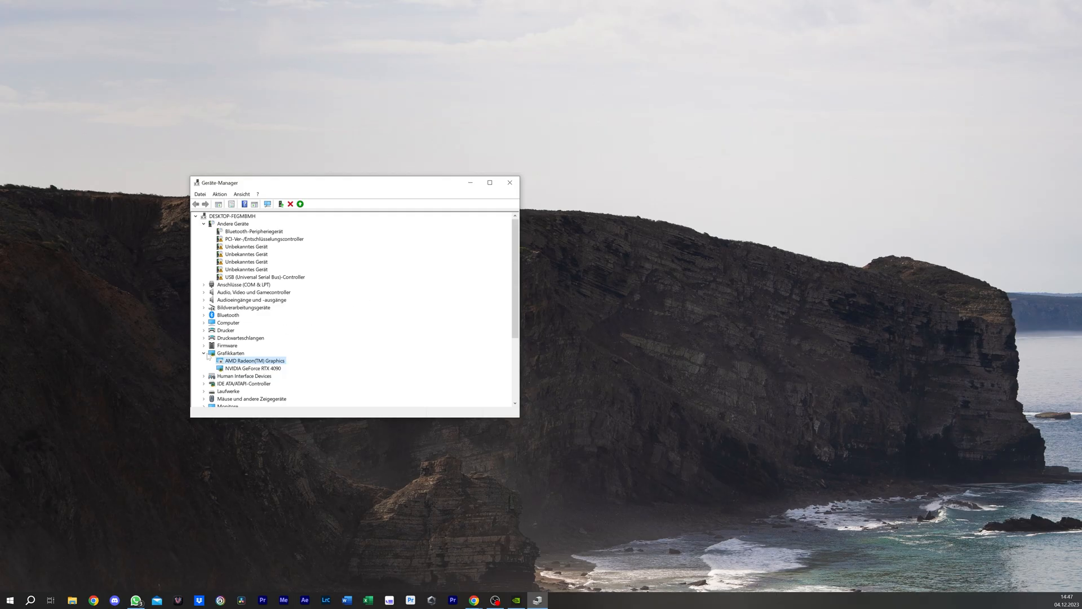
mouse_move(399, 568)
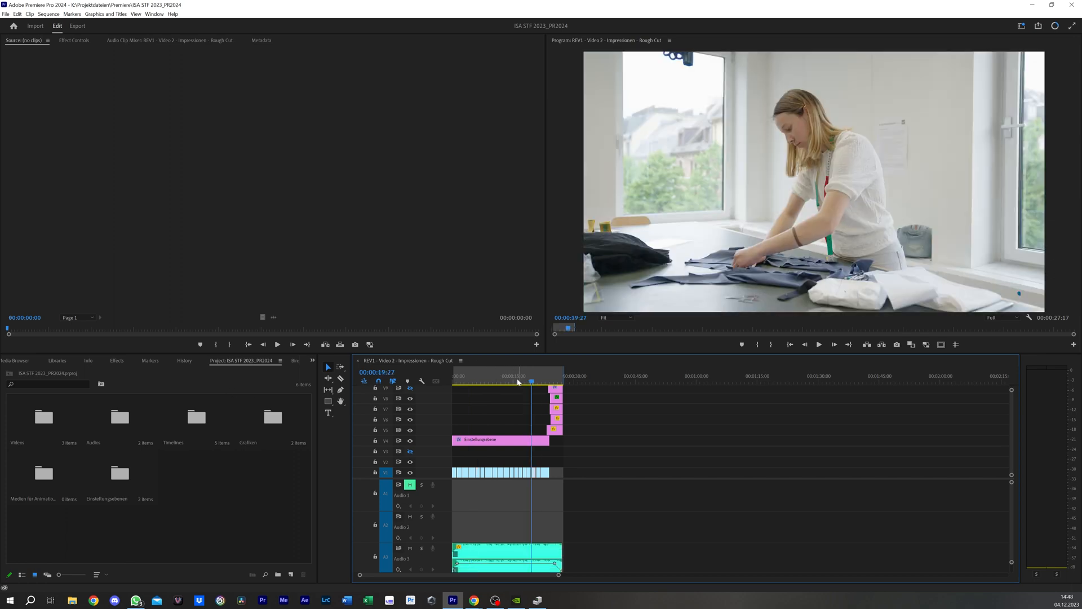
- Scrub the Rough Cut near its start to check footage, then open the Videos bin
left_click(483, 375)
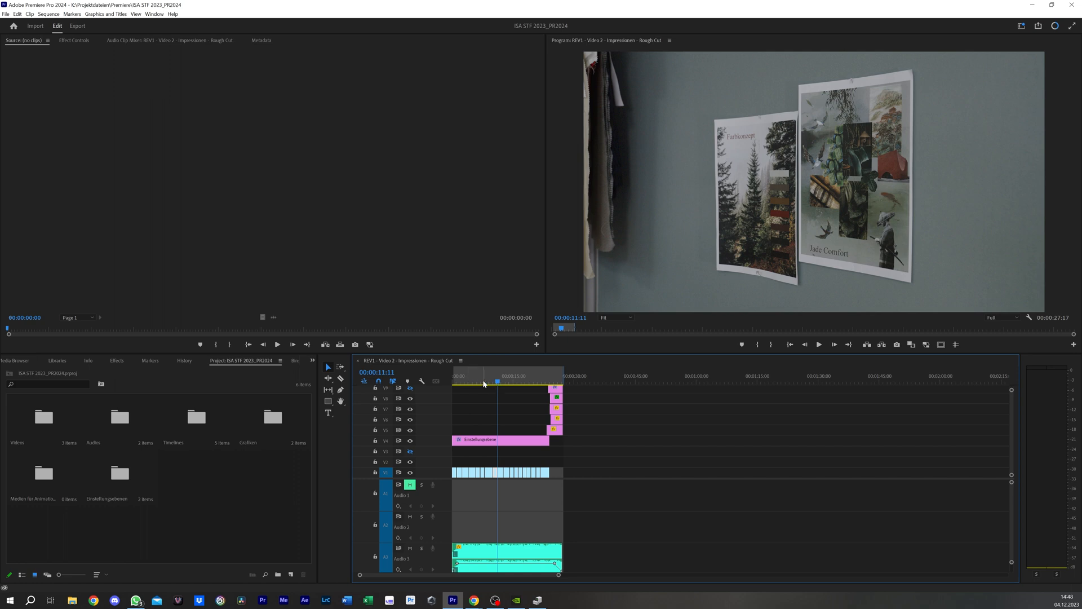
left_click(457, 375)
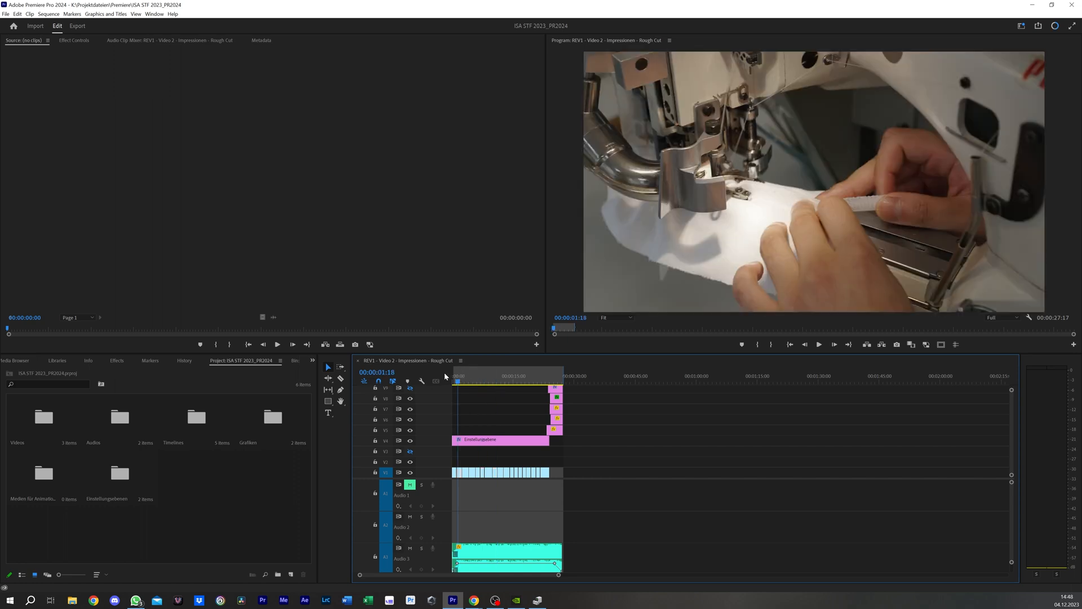
left_click(43, 417)
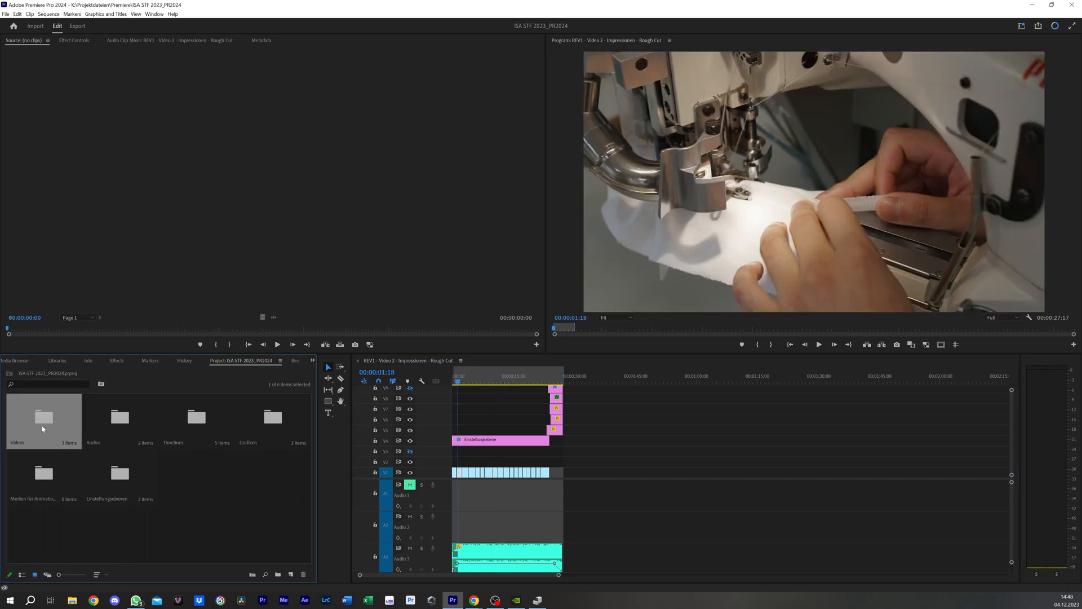
double_click(43, 418)
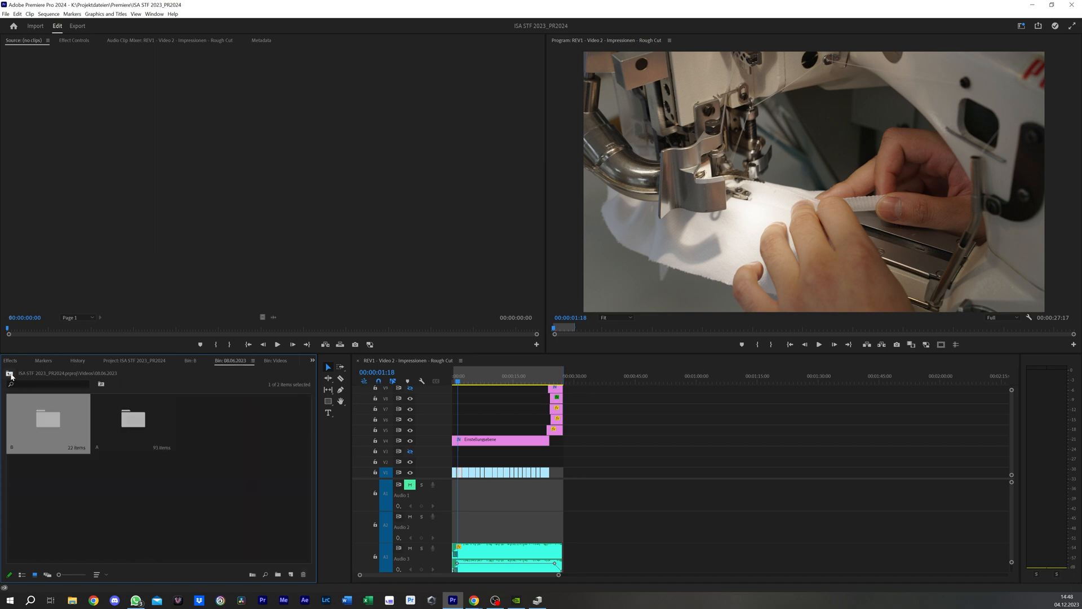
left_click(231, 511)
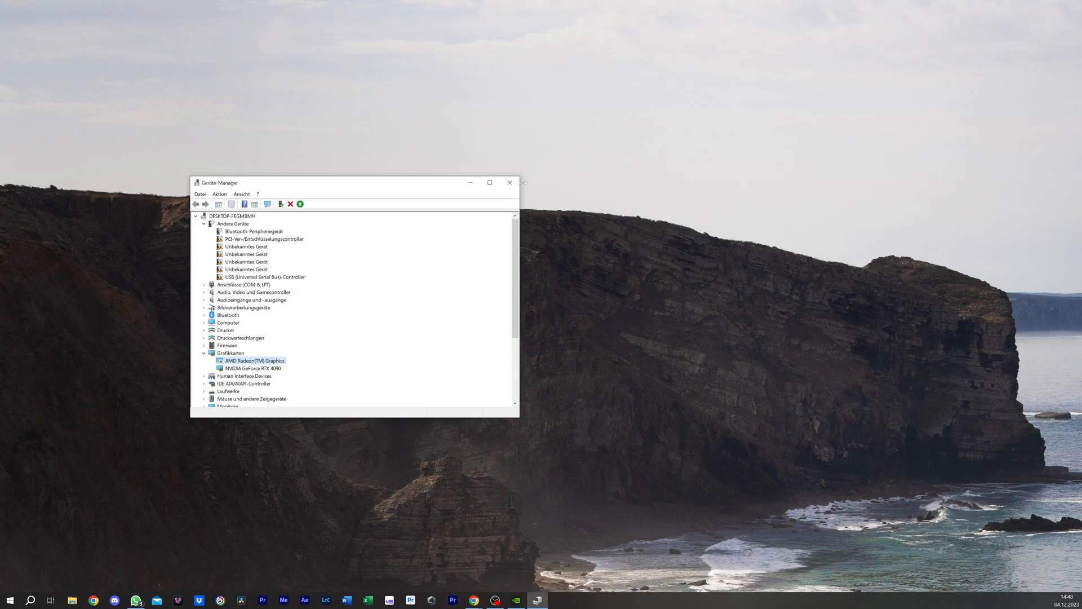
- Close the Device Manager window from its title bar
left_click(510, 182)
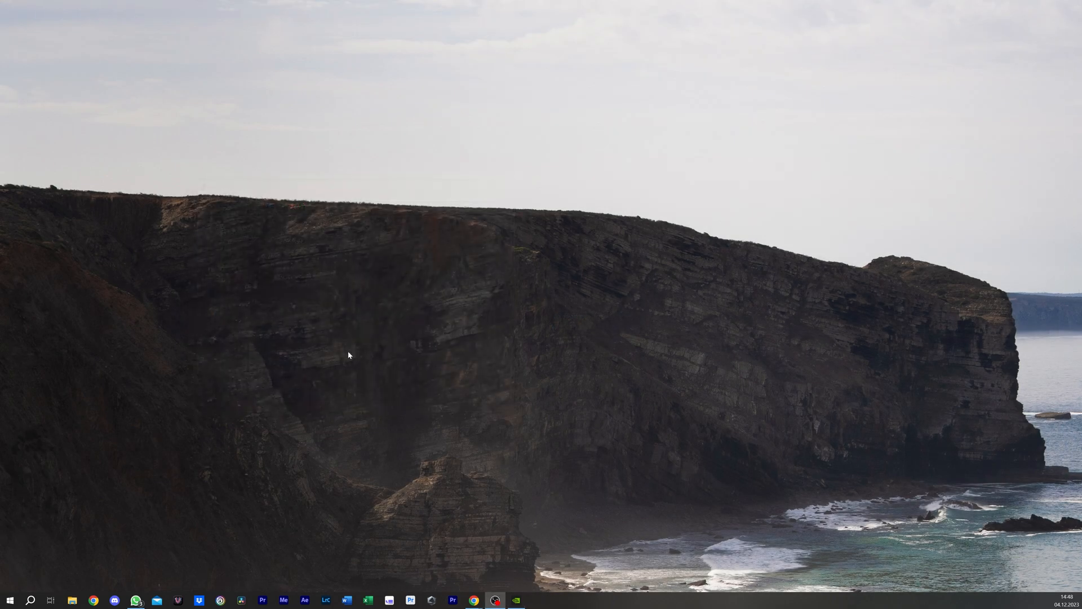
mouse_move(301, 380)
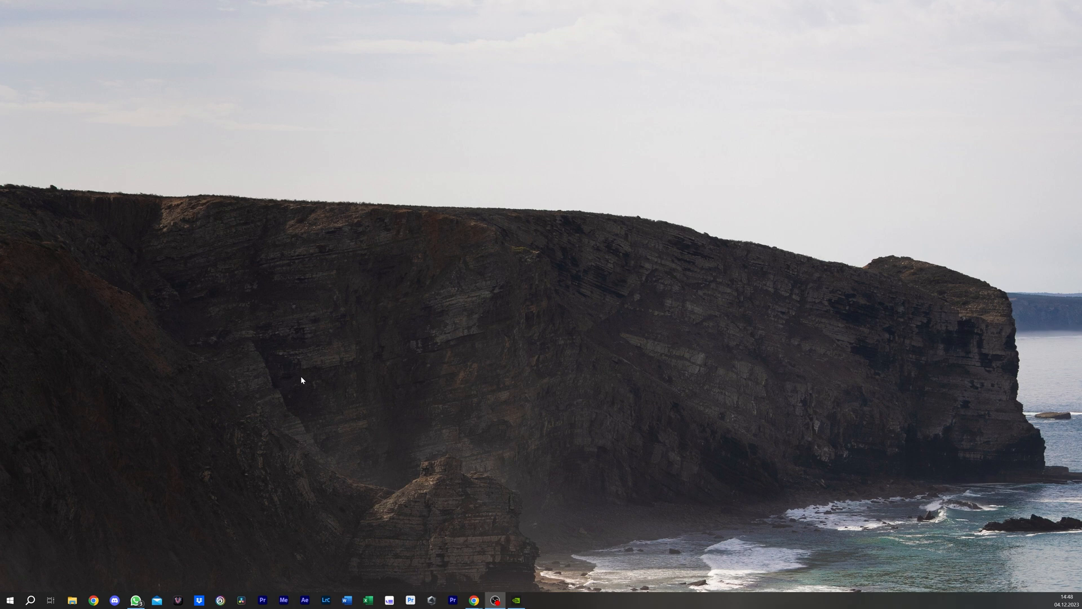
mouse_move(307, 401)
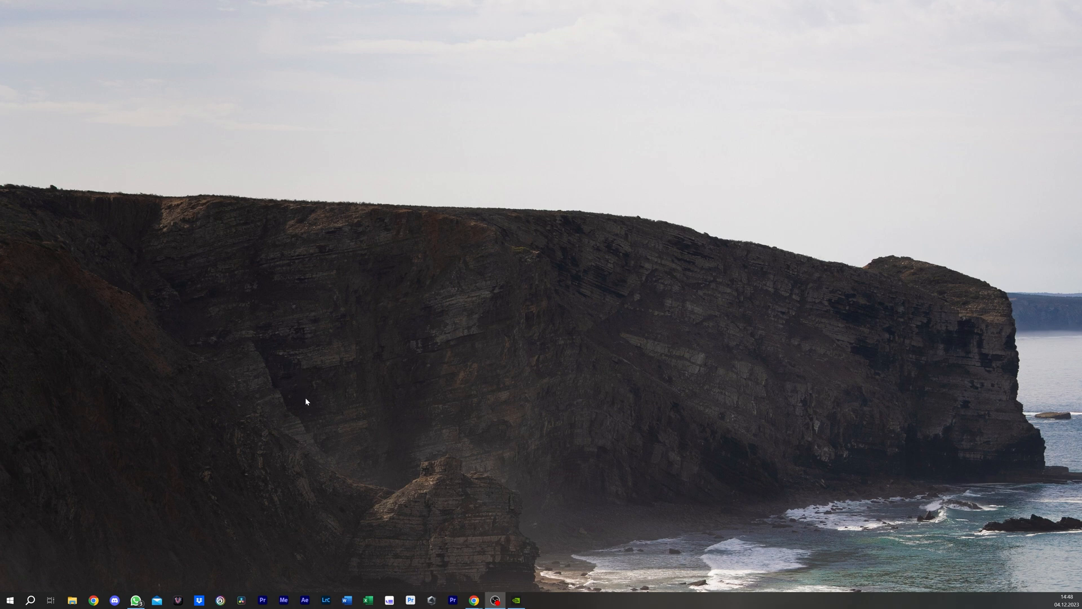
mouse_move(296, 413)
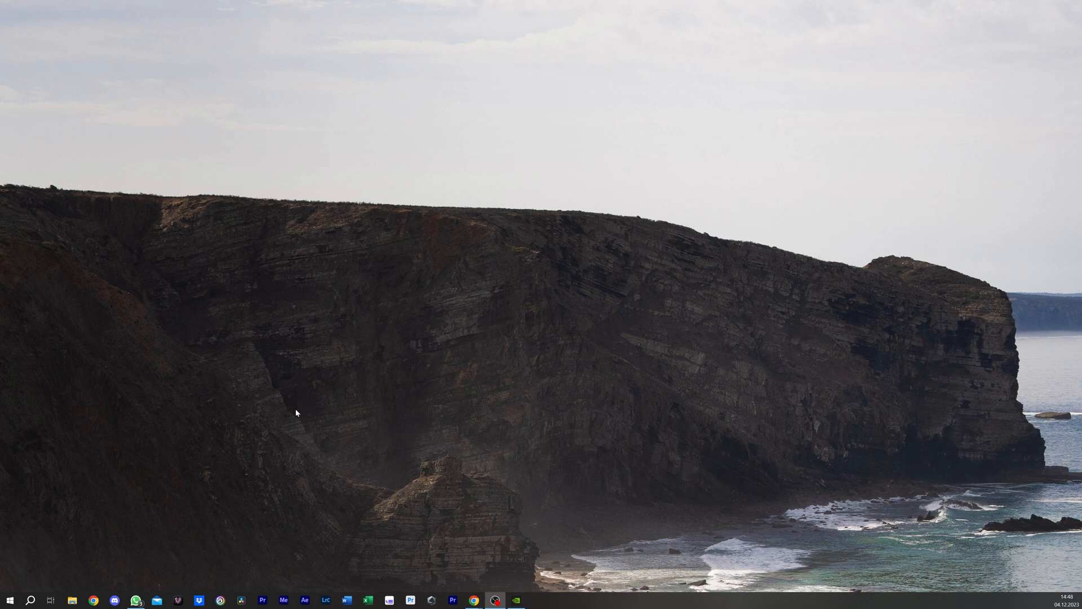
mouse_move(300, 421)
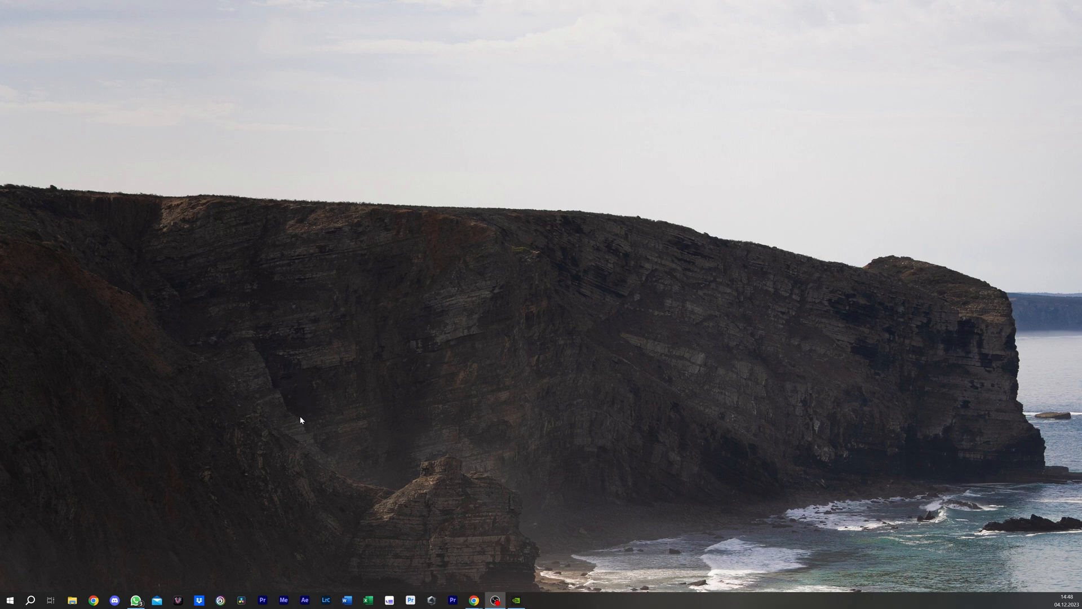